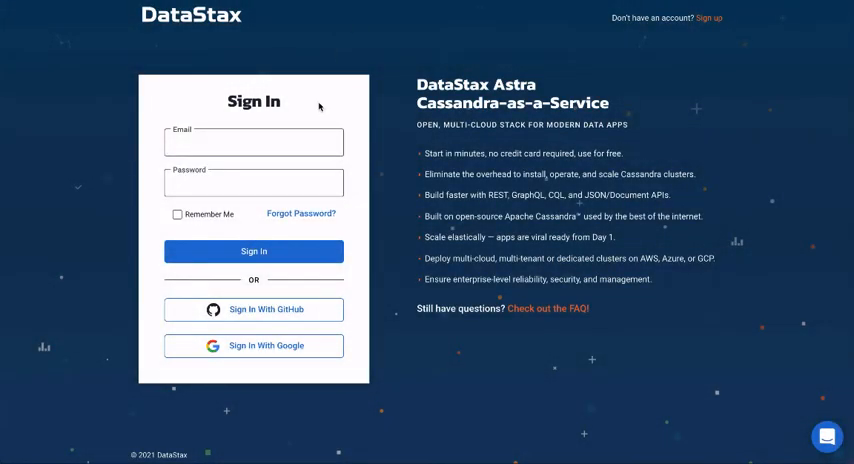
mouse_move(268, 346)
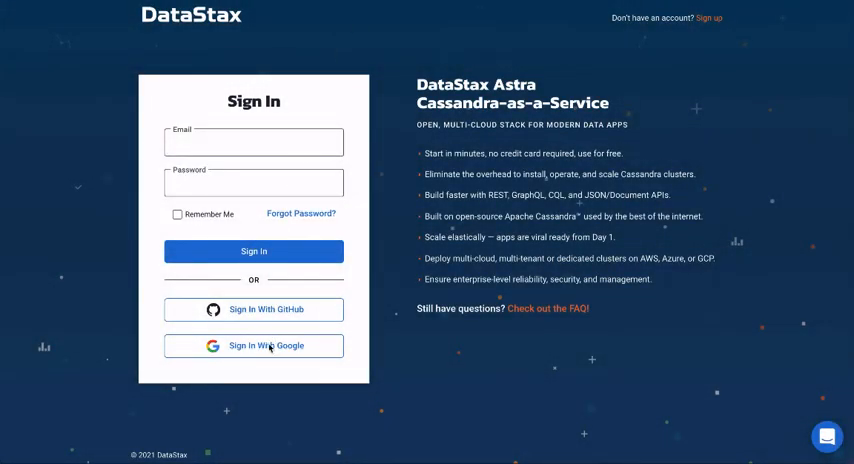
Start signing in to Astra with a Google account
left_click(253, 345)
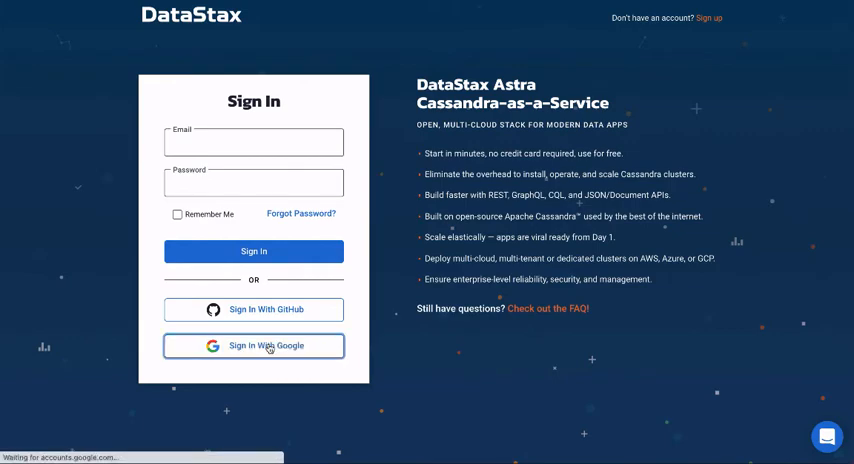
left_click(254, 345)
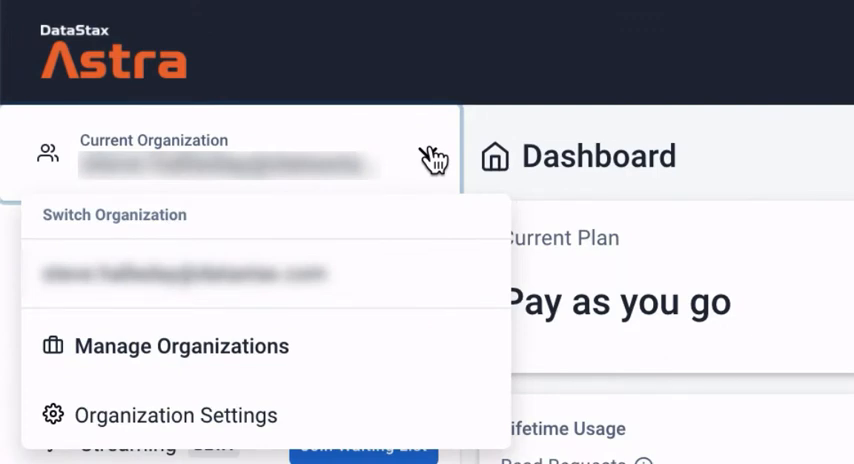
mouse_move(183, 346)
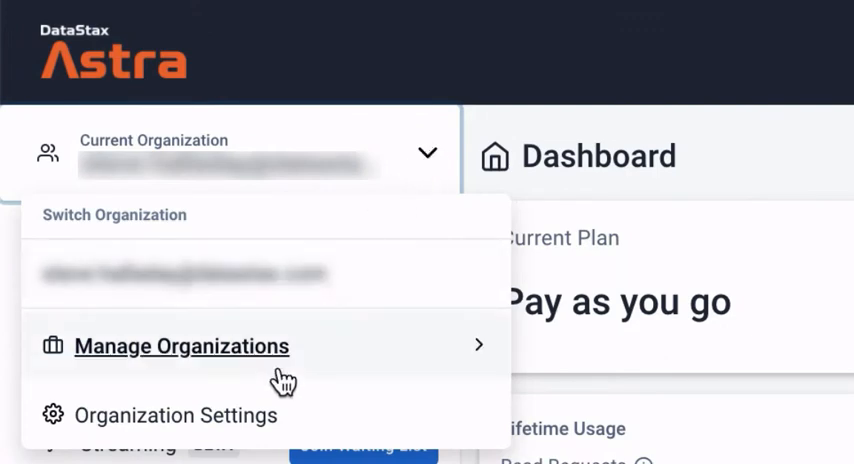
Go to Manage Organizations to see the User Management list of accounts
left_click(182, 346)
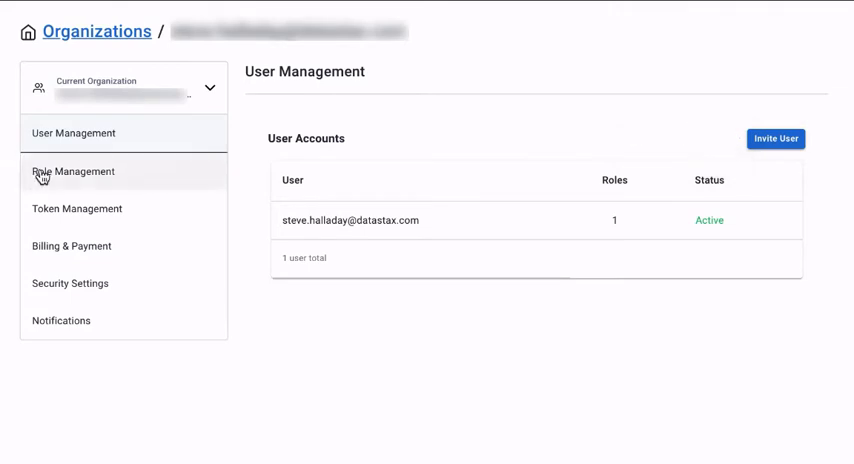
Review Role Management and the Create Role panel, then cancel without adding a role
left_click(72, 170)
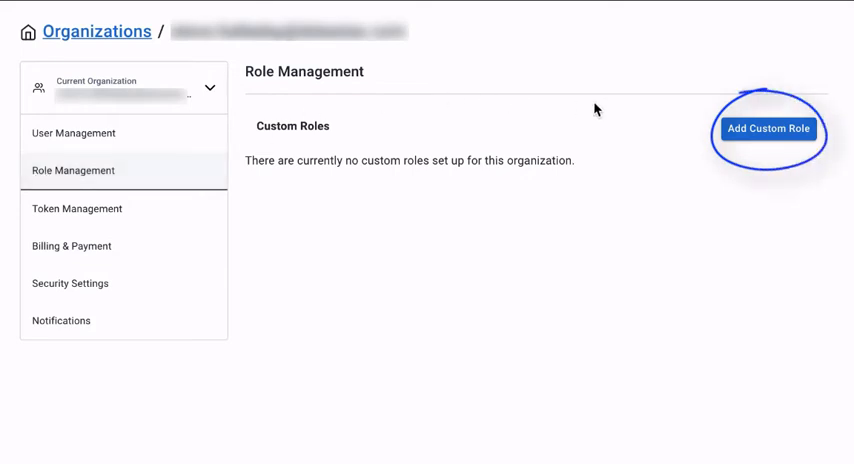
left_click(768, 129)
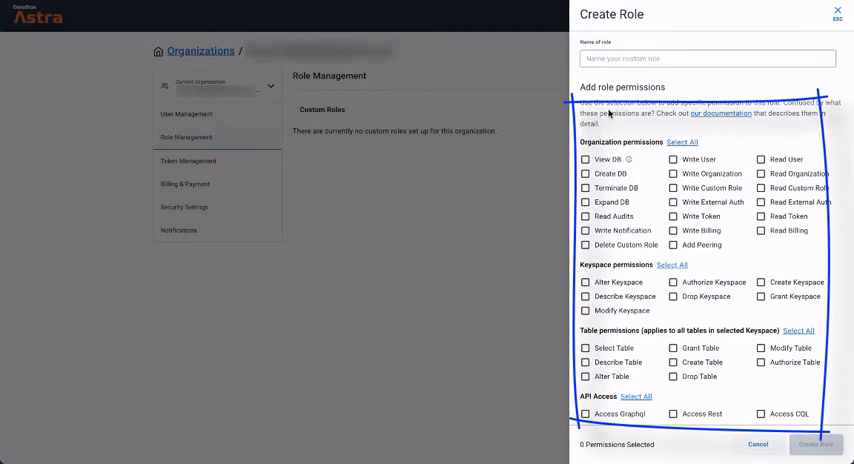
scroll("down", 3)
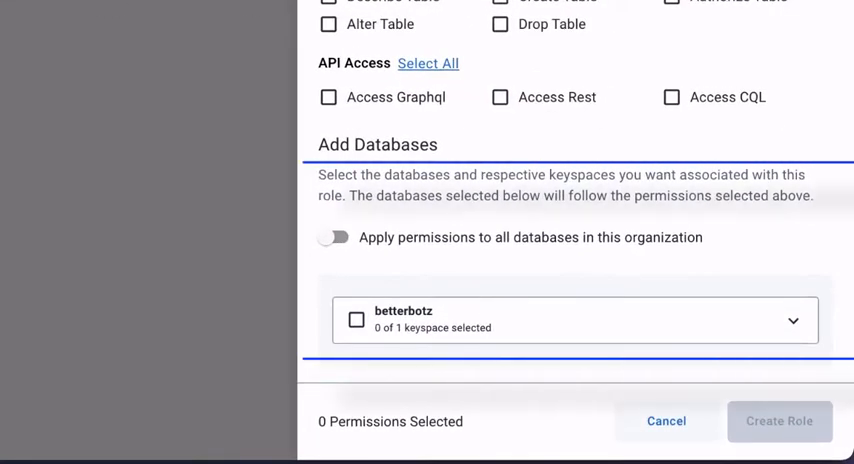
left_click(666, 421)
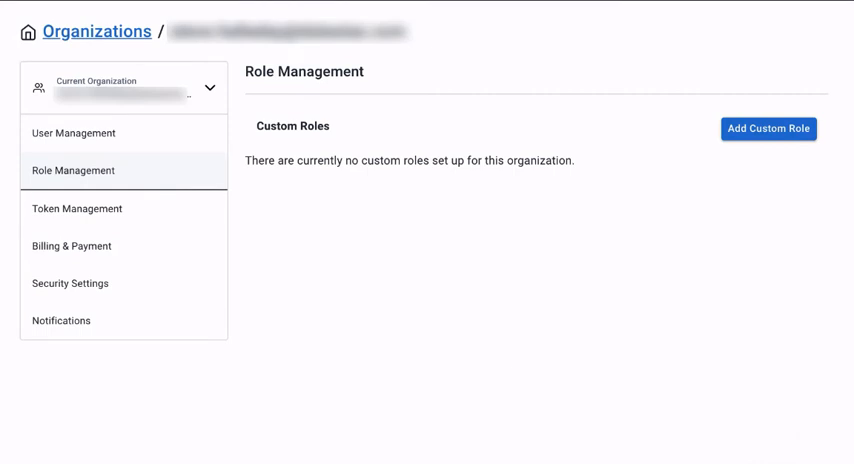
mouse_move(113, 210)
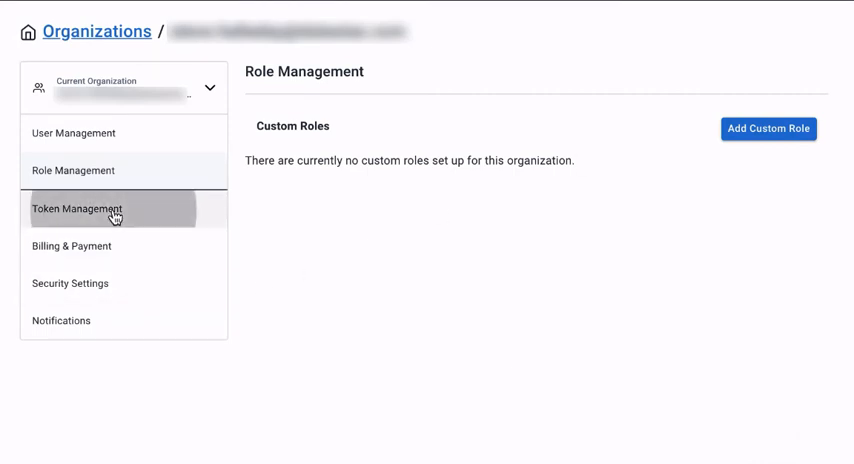
Open Token Management and expand the role list for a new token
left_click(82, 208)
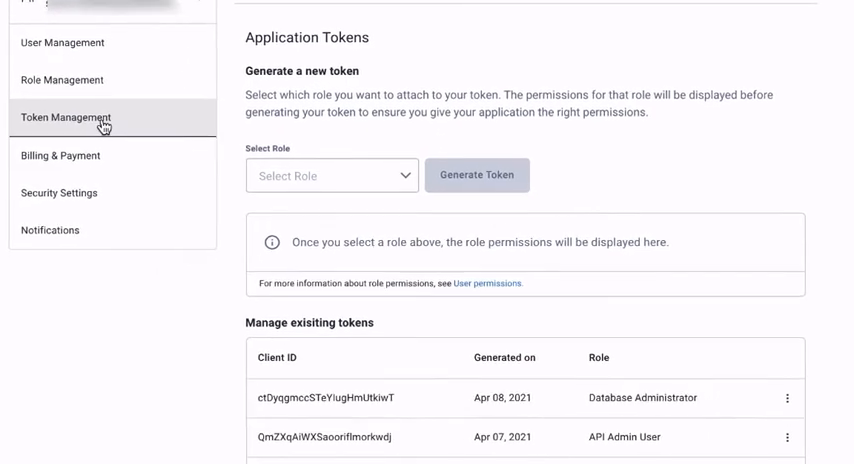
scroll("down", 3)
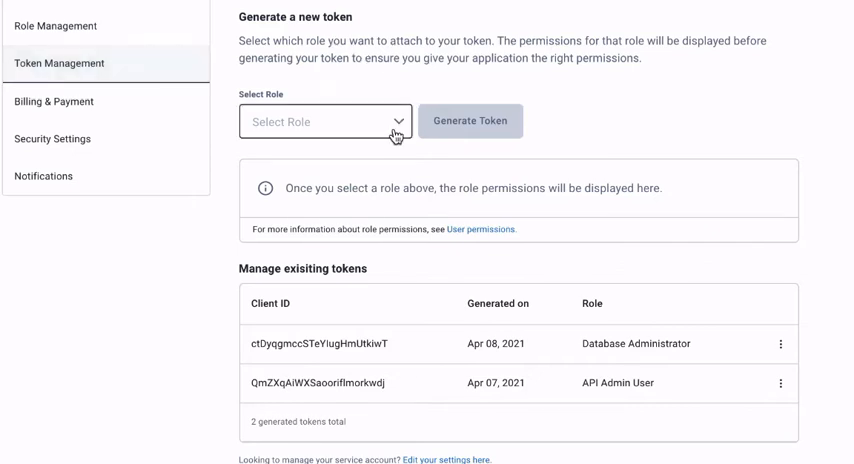
left_click(325, 121)
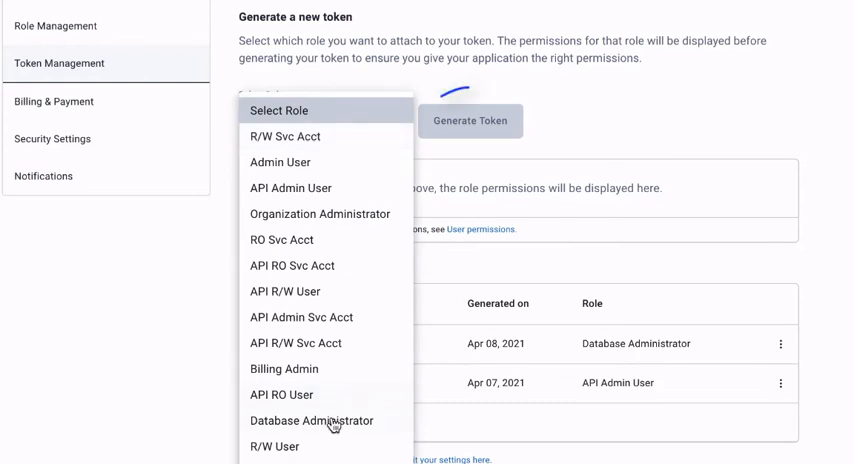
Generate a Database Administrator token, dismiss its details, and bring up its delete confirmation
left_click(310, 421)
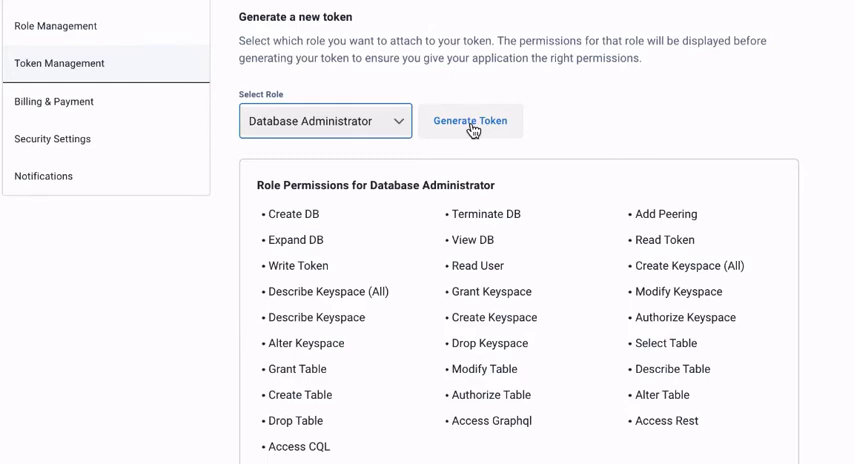
left_click(470, 120)
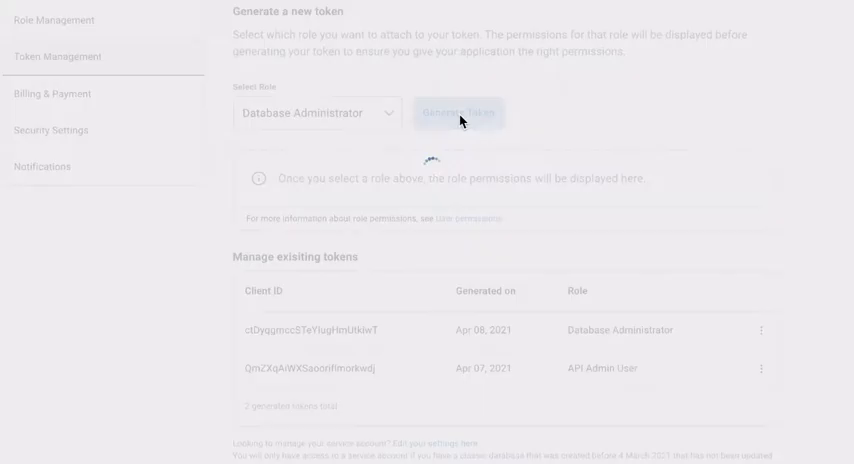
left_click(458, 112)
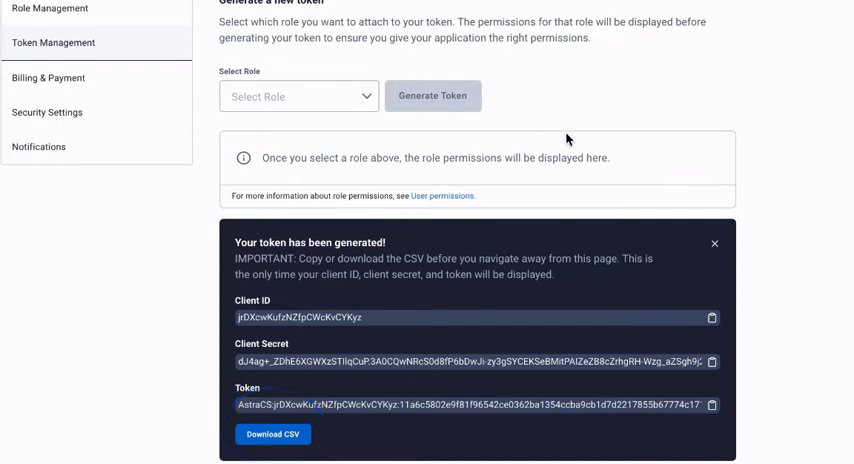
left_click(714, 243)
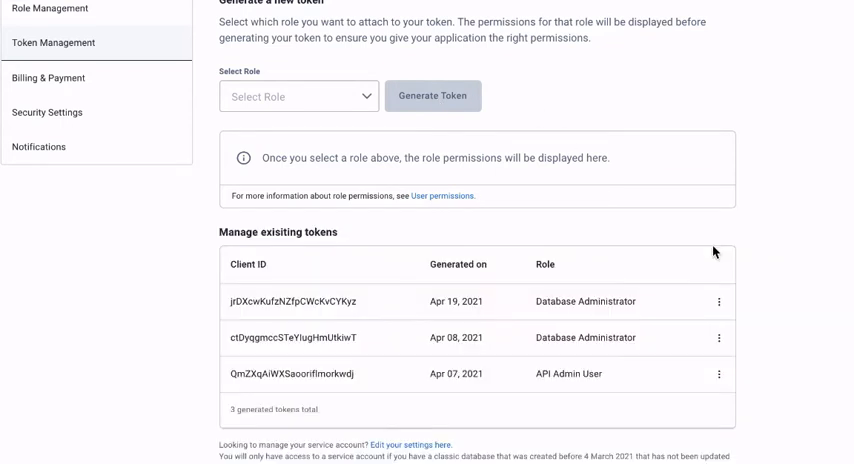
left_click(718, 301)
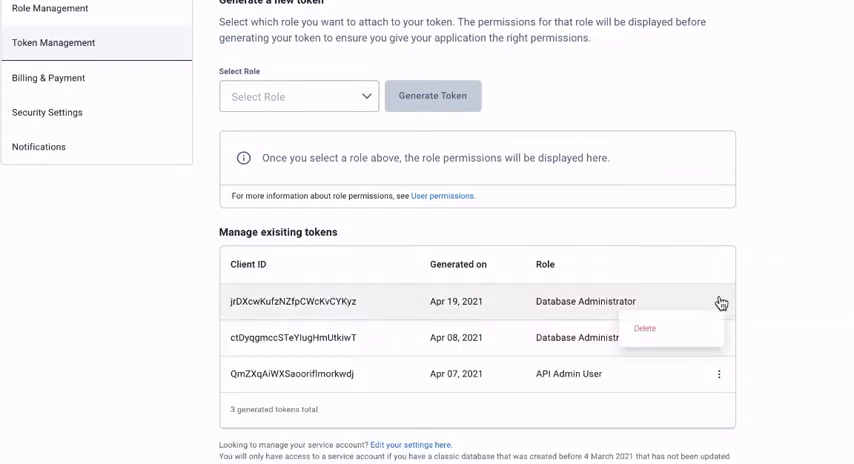
left_click(646, 328)
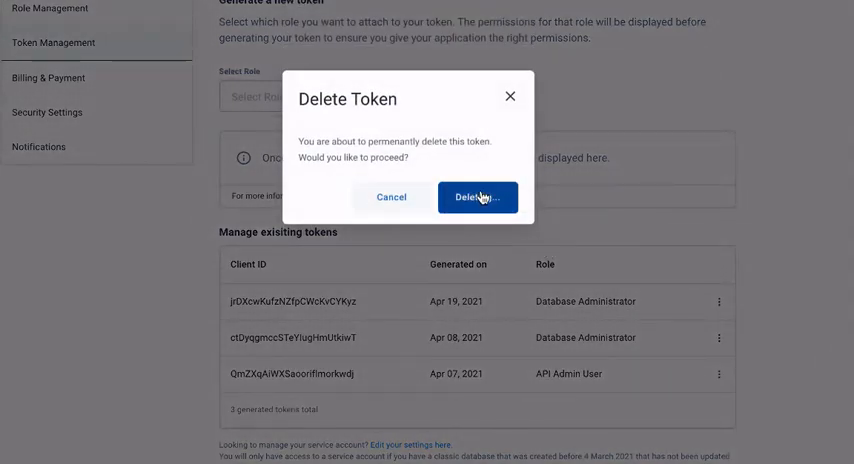
Confirm deleting the Apr 19, 2021 Database Administrator token
left_click(477, 197)
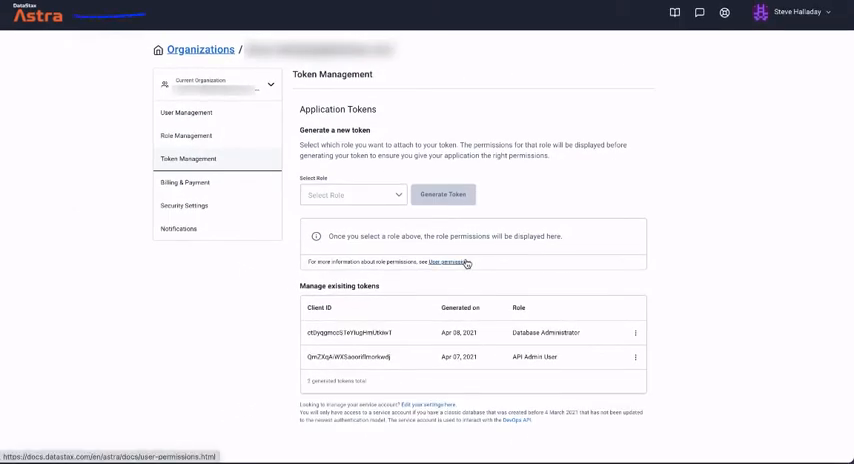
Return to the Dashboard and open the betterbotz database overview
left_click(449, 261)
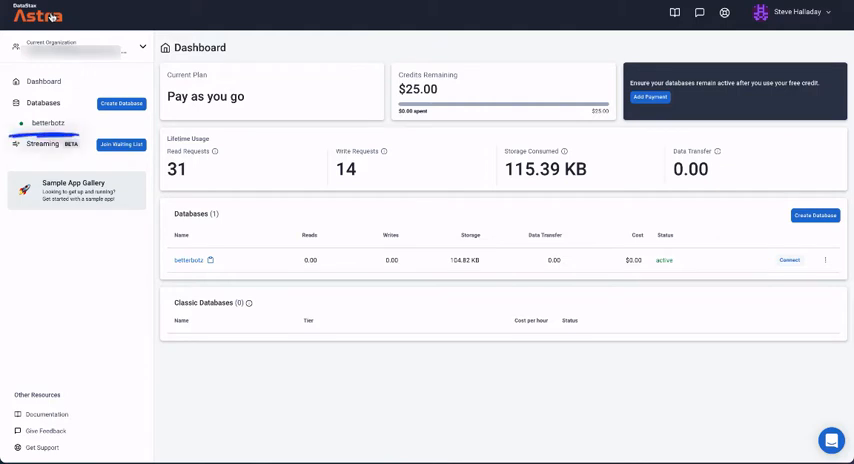
left_click(46, 123)
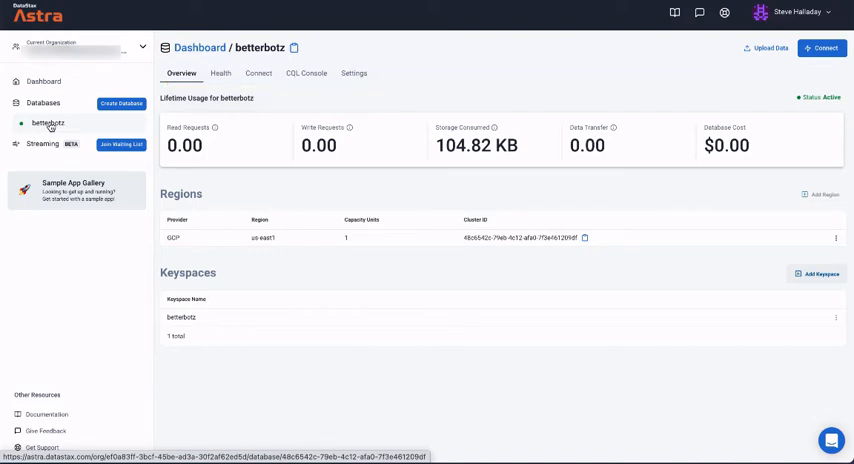
left_click(181, 73)
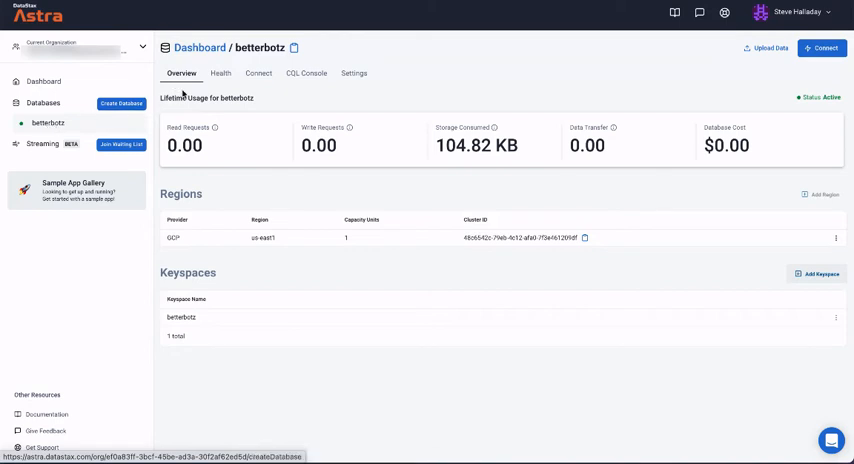
View the betterbotz Health charts, then switch to the Connect tab
left_click(220, 73)
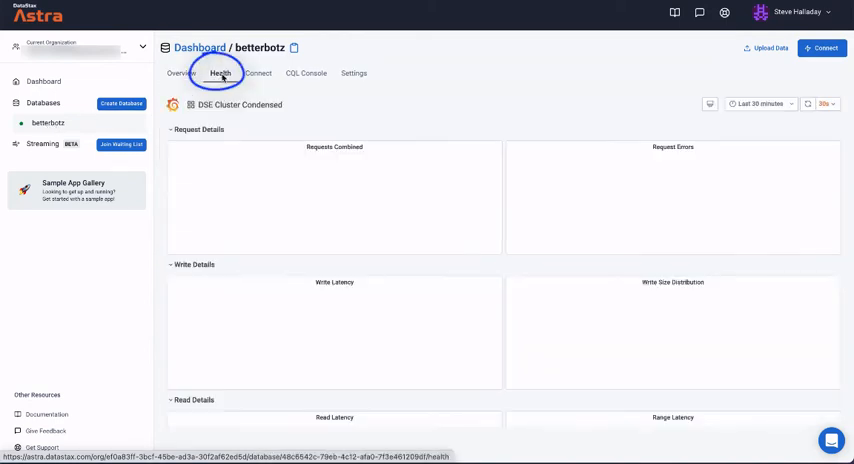
left_click(220, 73)
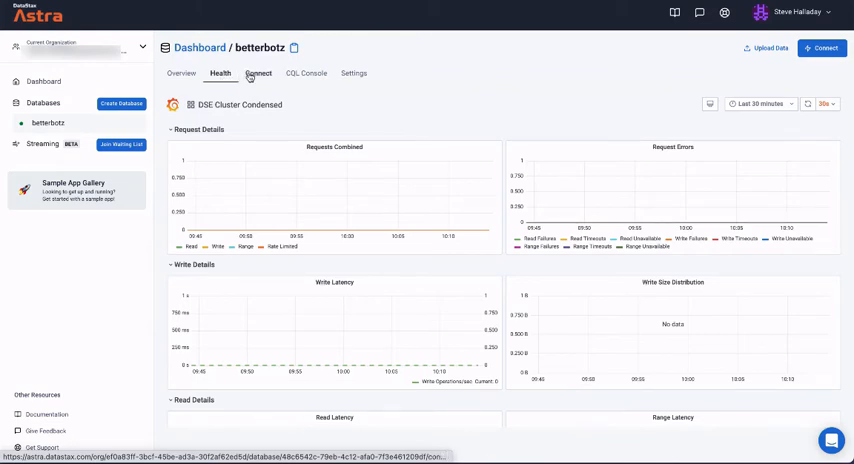
left_click(258, 73)
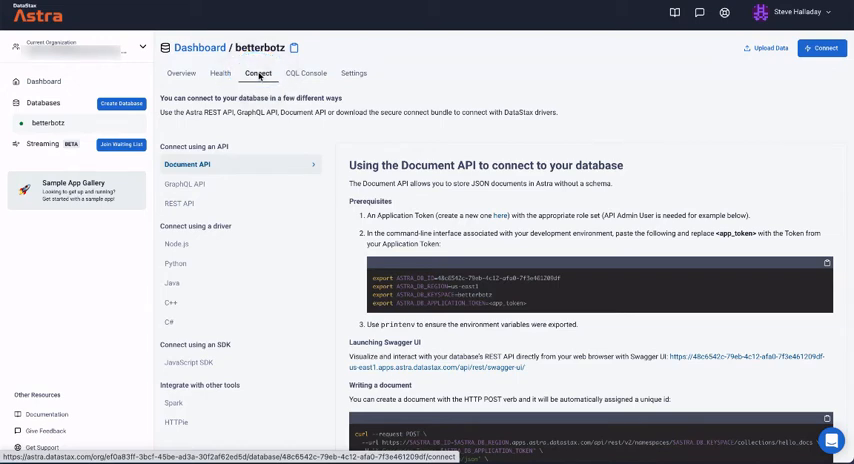
Browse the GraphQL, REST API and Node.js guides, ending on Java driver instructions
left_click(183, 184)
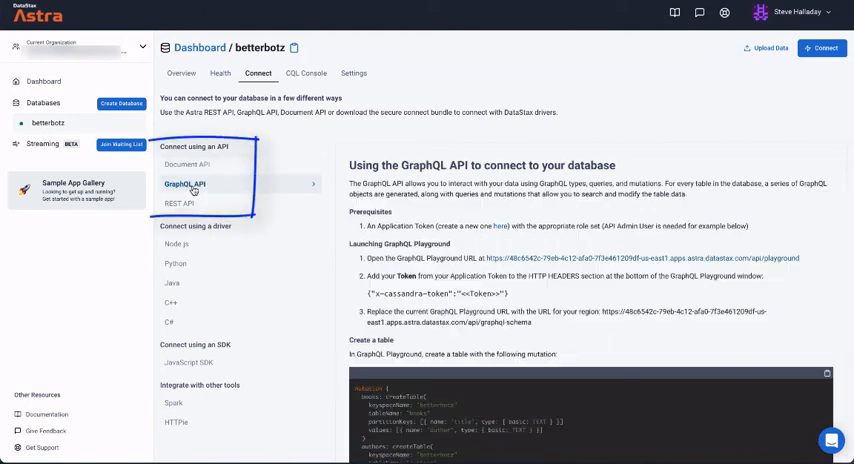
left_click(181, 203)
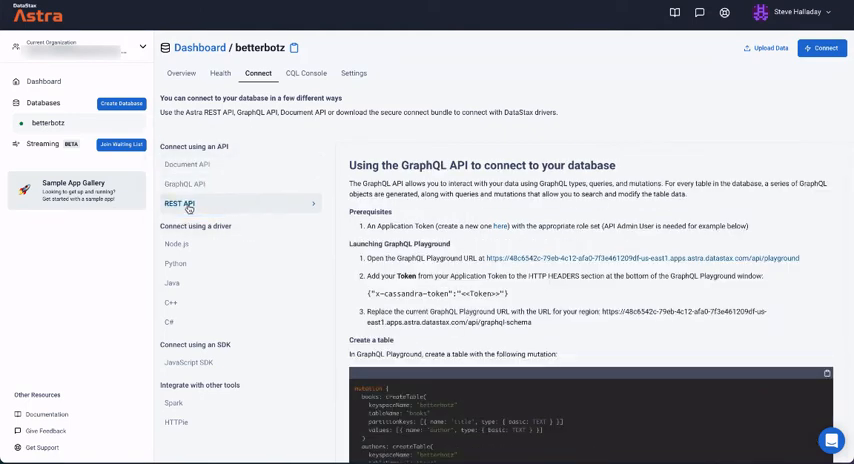
left_click(177, 203)
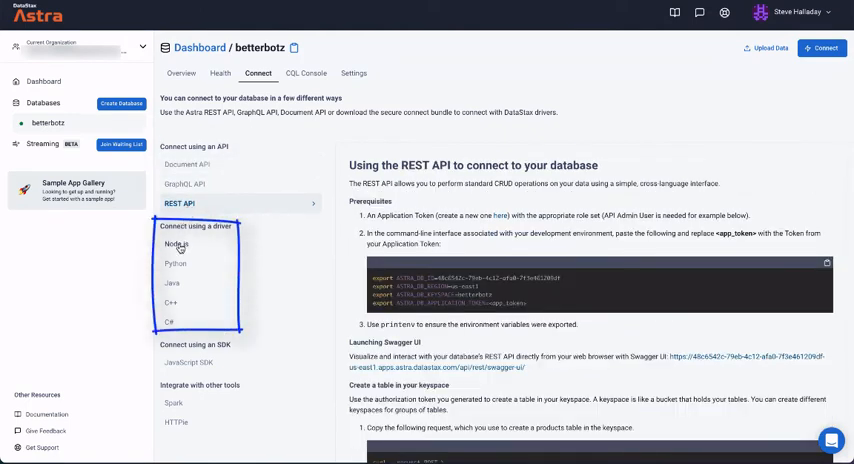
left_click(177, 243)
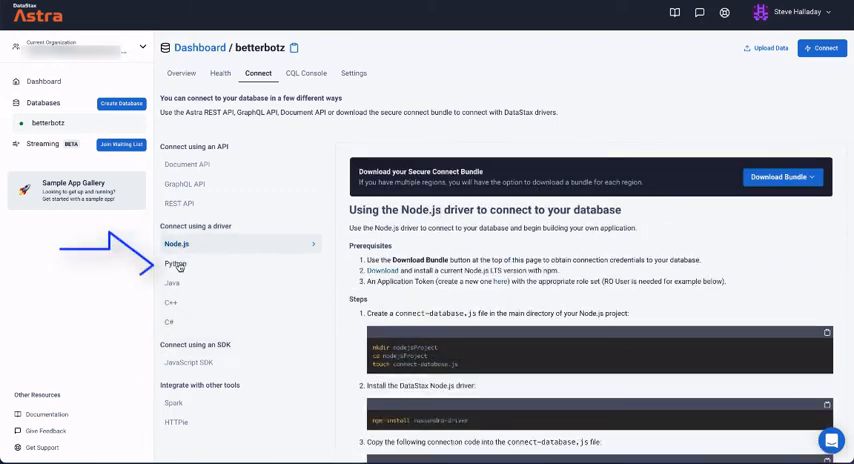
left_click(177, 263)
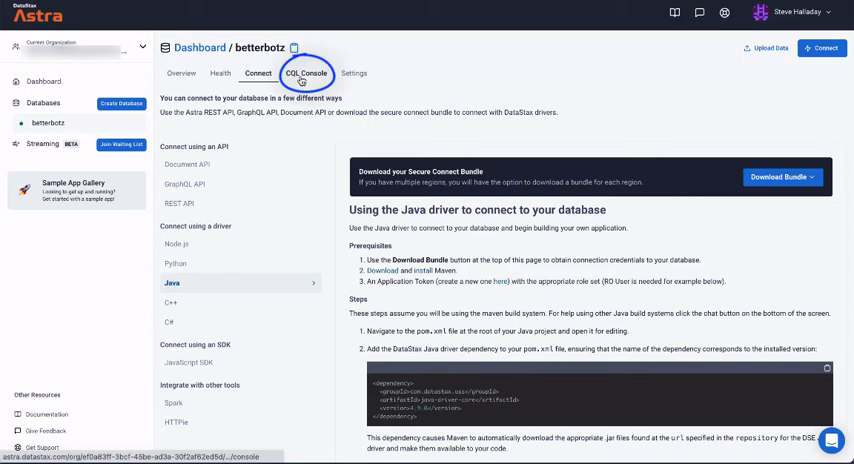
In the betterbotz CQL Console, run 'describe keyspaces;' to list the keyspaces
left_click(308, 73)
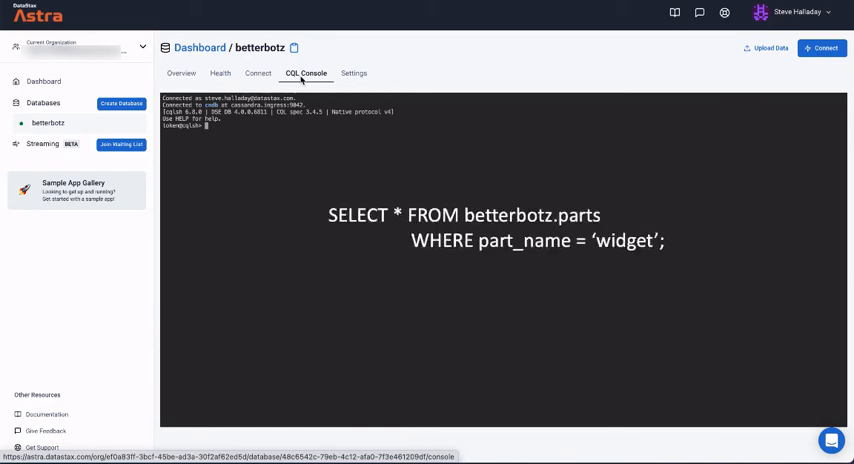
type("Describe keyspaces;")
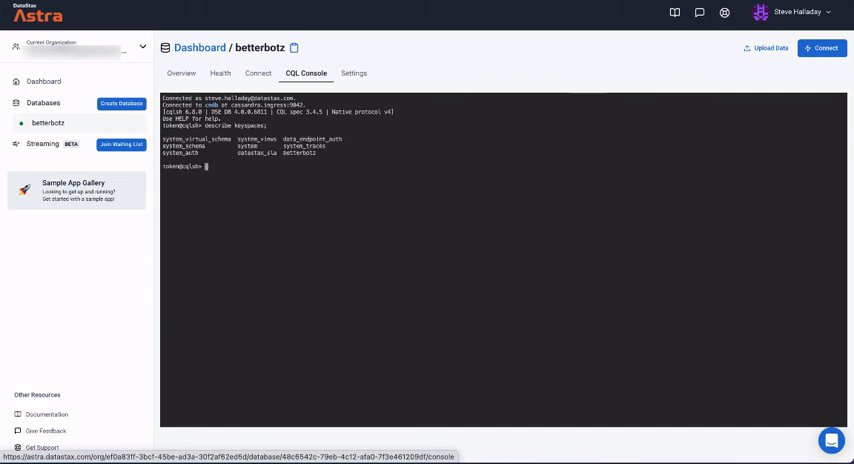
left_click(354, 73)
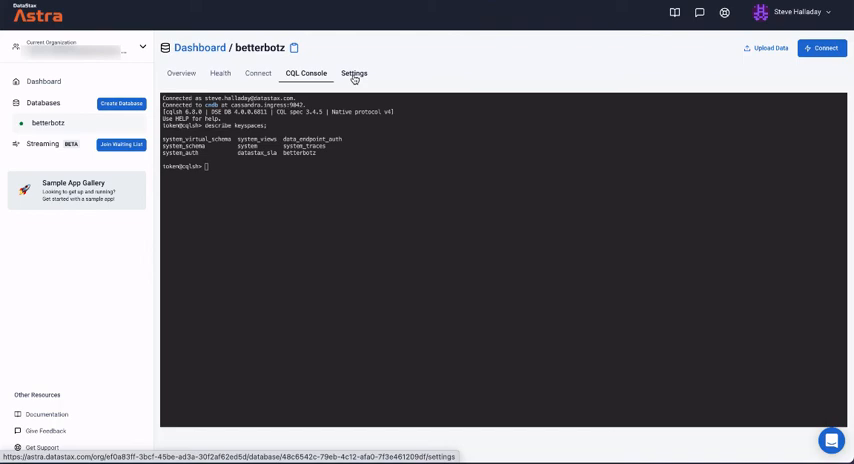
View the betterbotz park and terminate settings, then return to the Connect tab
left_click(354, 73)
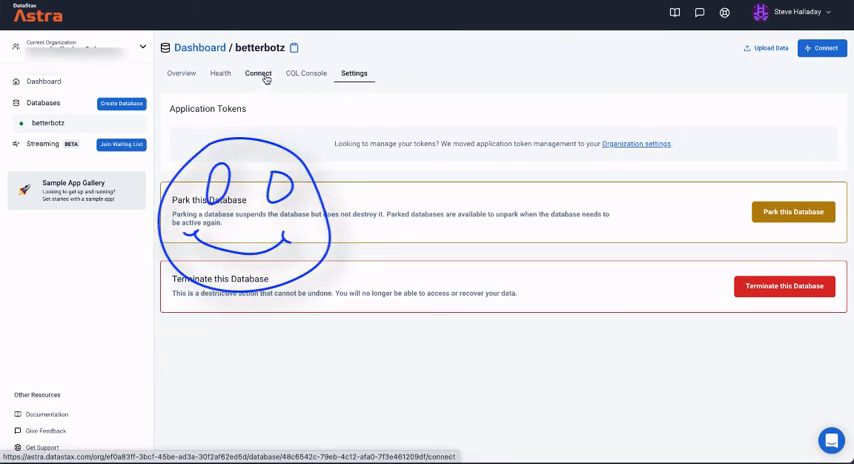
left_click(258, 74)
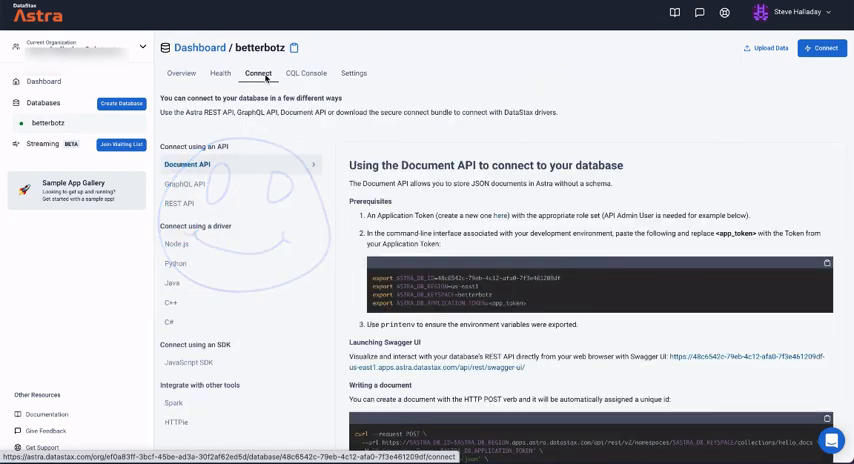